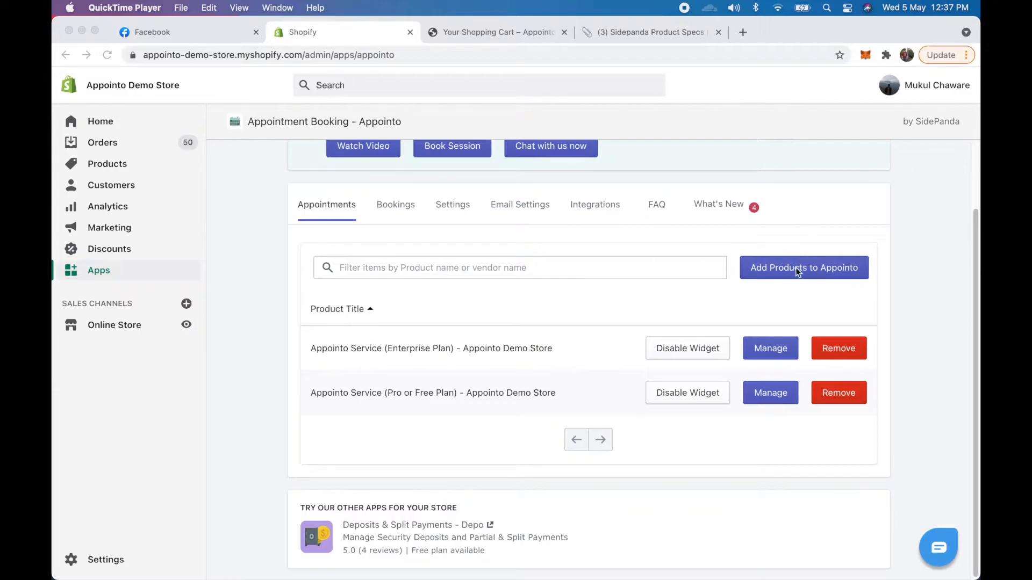
Add the One Day Workshop product to Appointo as a bookable appointment
{"action": "left_click", "coordinate": [803, 267]}
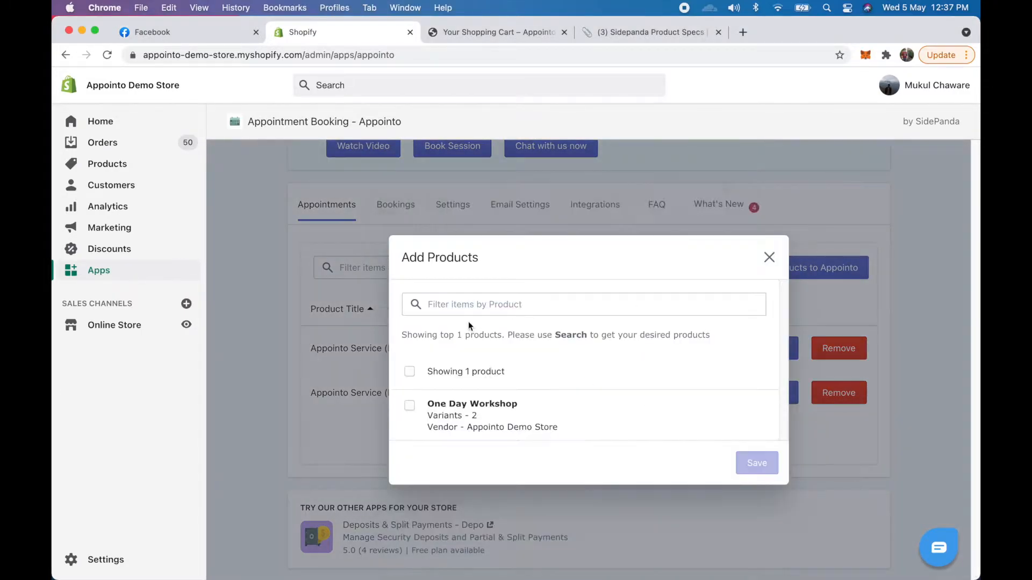
{"action": "left_click", "coordinate": [408, 405]}
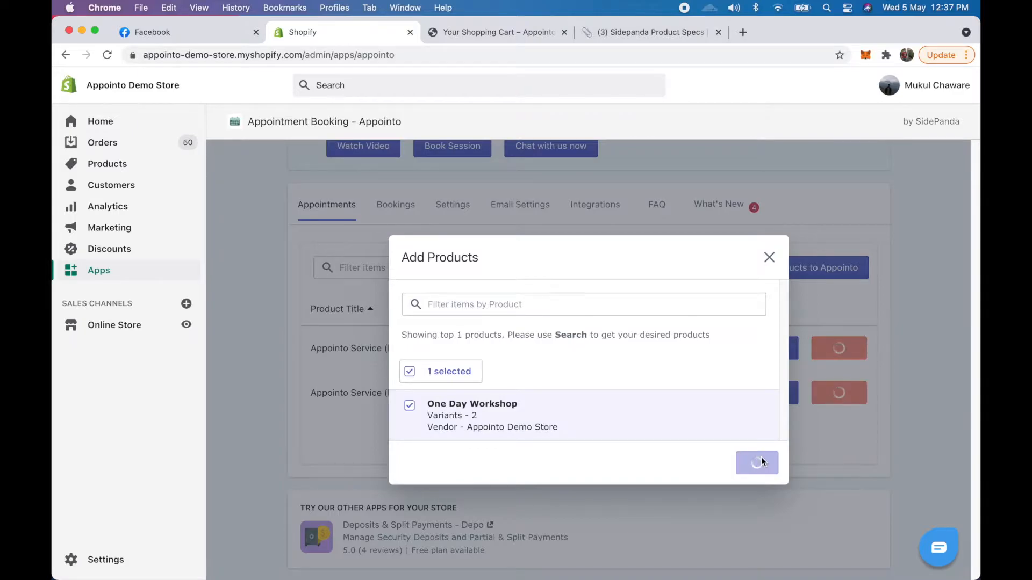
{"action": "left_click", "coordinate": [756, 462]}
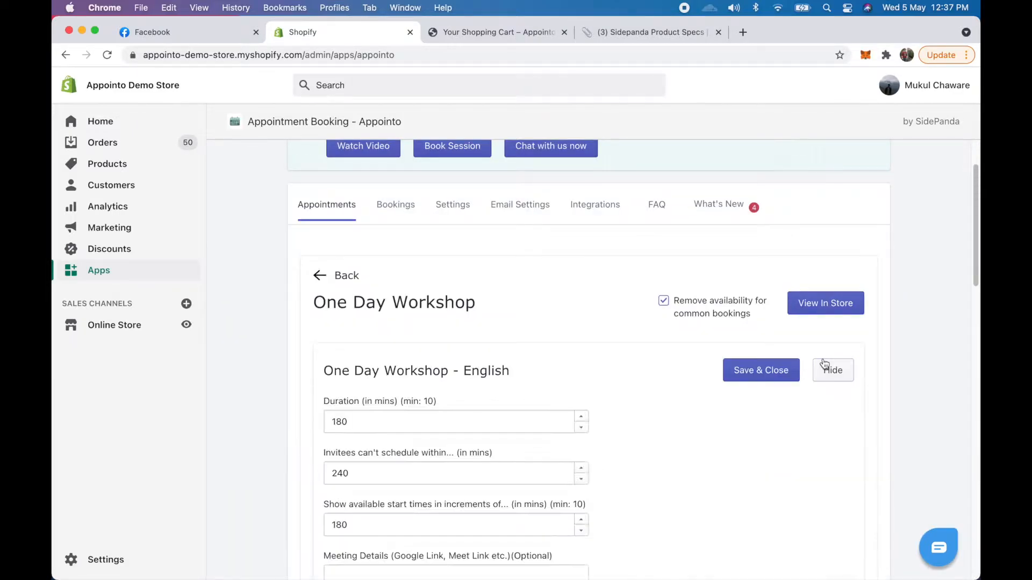
Set the workshop duration to 30 minutes with start times in 15-minute increments
{"action": "scroll", "scroll_direction": "down", "scroll_amount": 3}
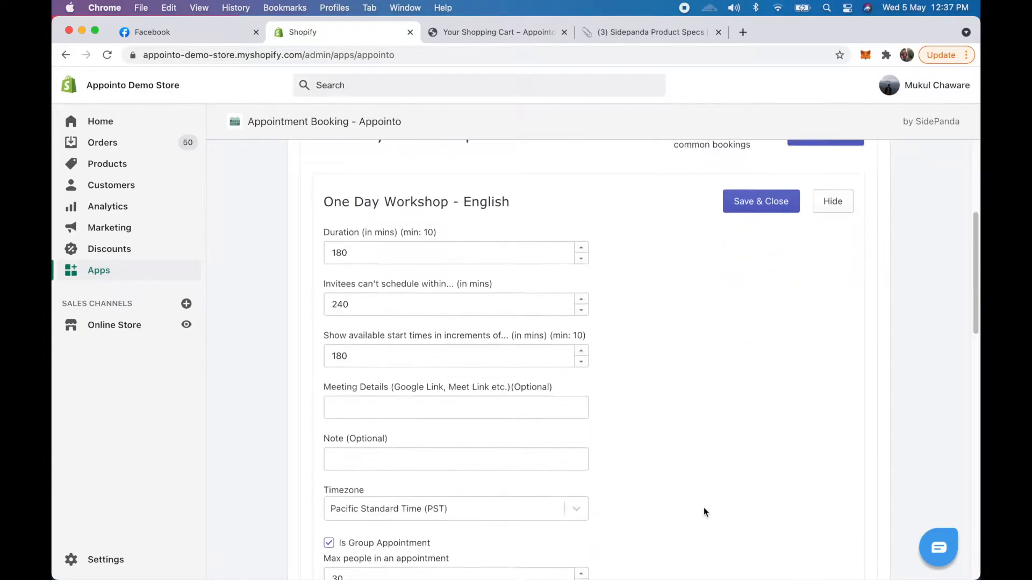
{"action": "scroll", "scroll_direction": "down", "scroll_amount": 3}
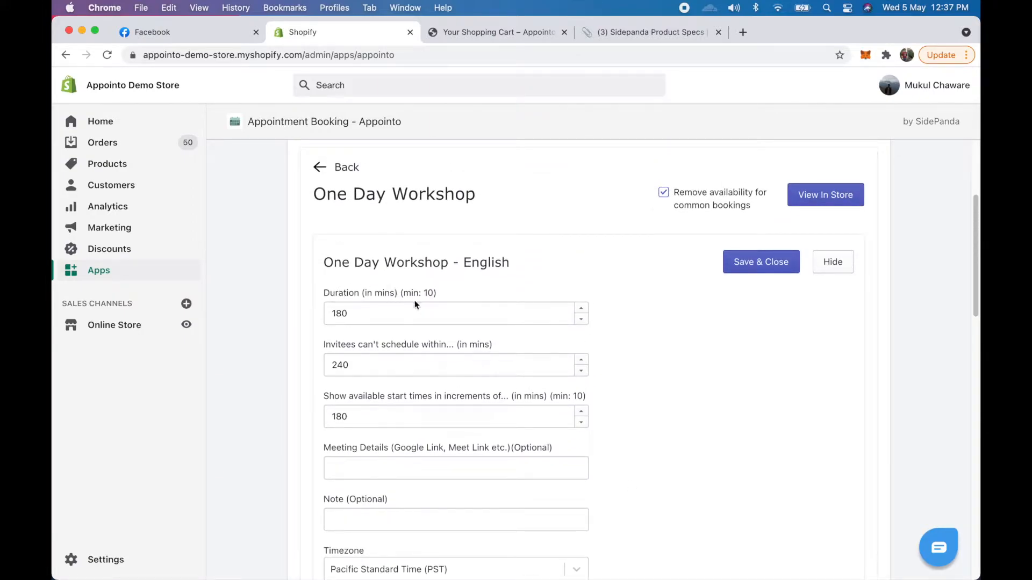
{"action": "mouse_move", "coordinate": [424, 382]}
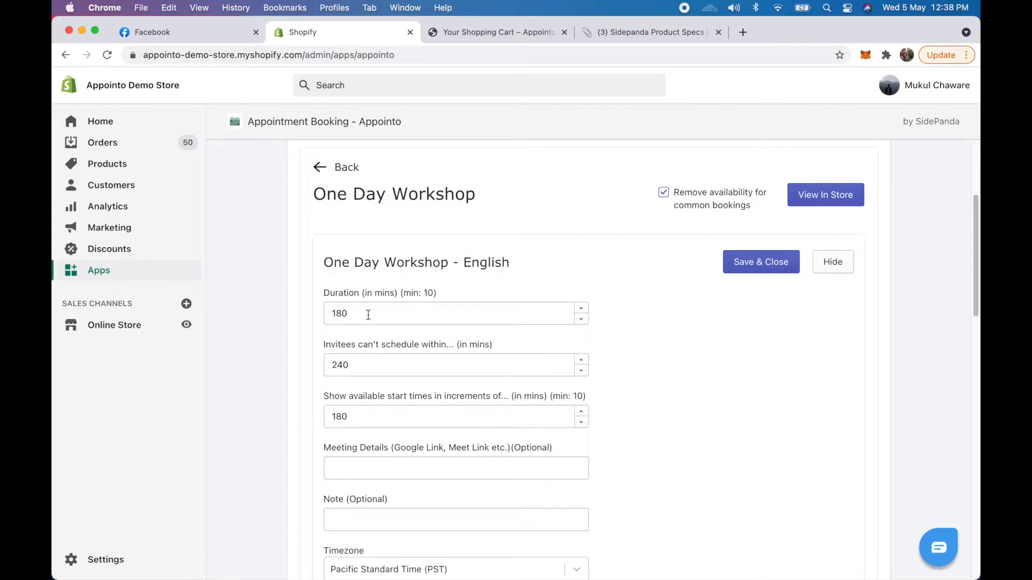
{"action": "left_click", "coordinate": [457, 364]}
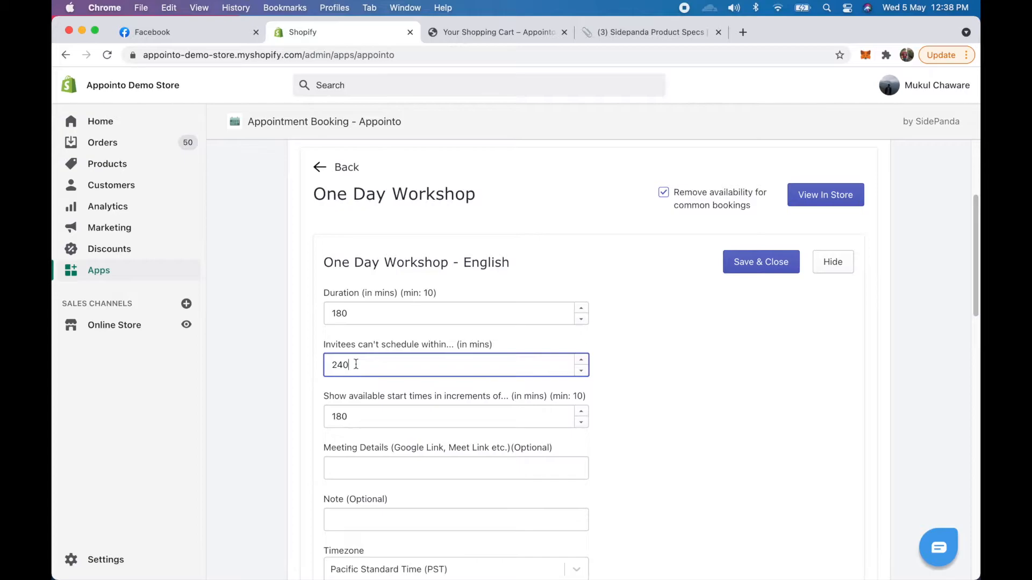
{"action": "scroll", "scroll_direction": "down", "scroll_amount": 3}
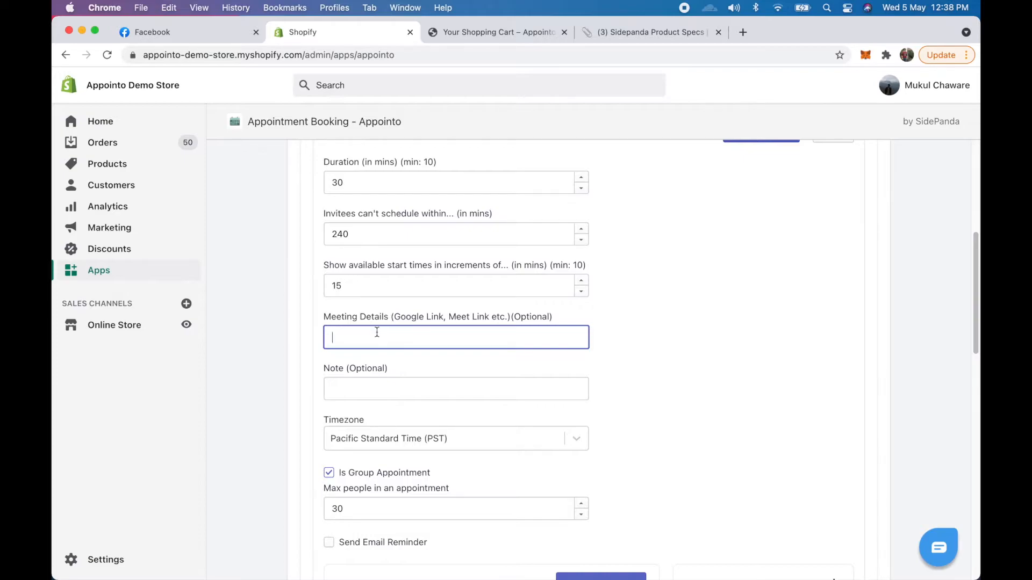
{"action": "scroll", "scroll_direction": "down", "scroll_amount": 3}
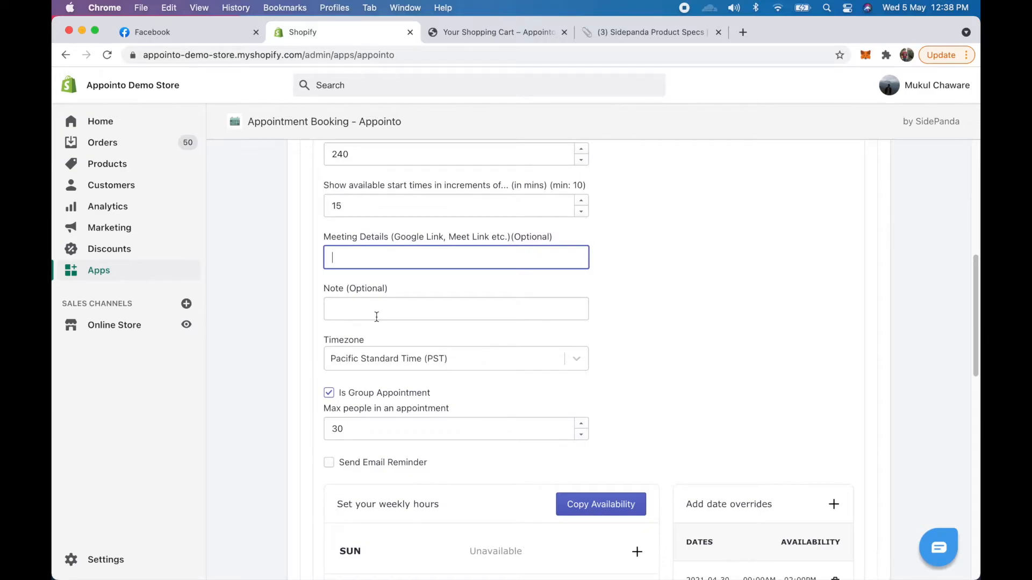
{"action": "scroll", "scroll_direction": "down", "scroll_amount": 3}
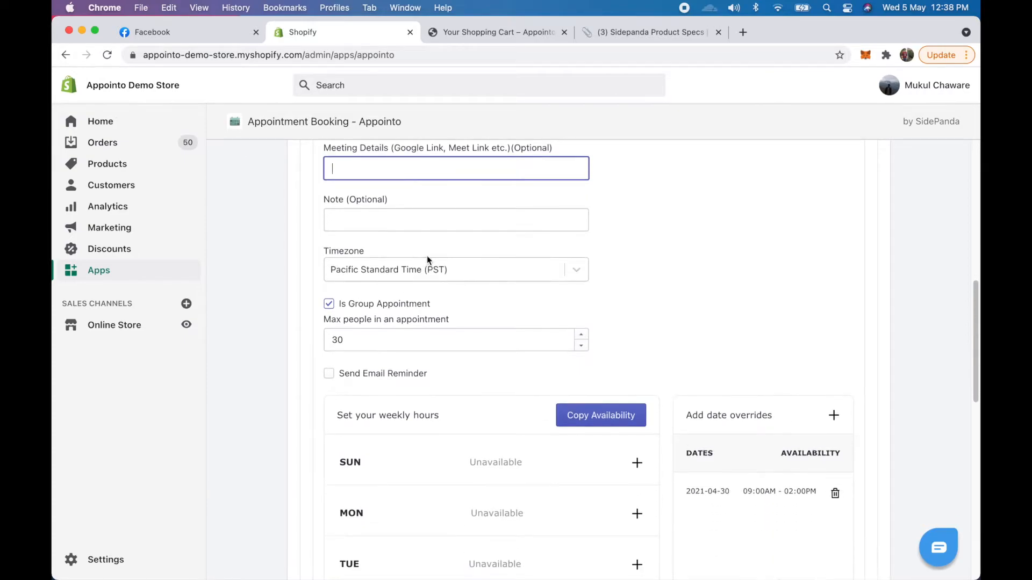
{"action": "left_click", "coordinate": [455, 269]}
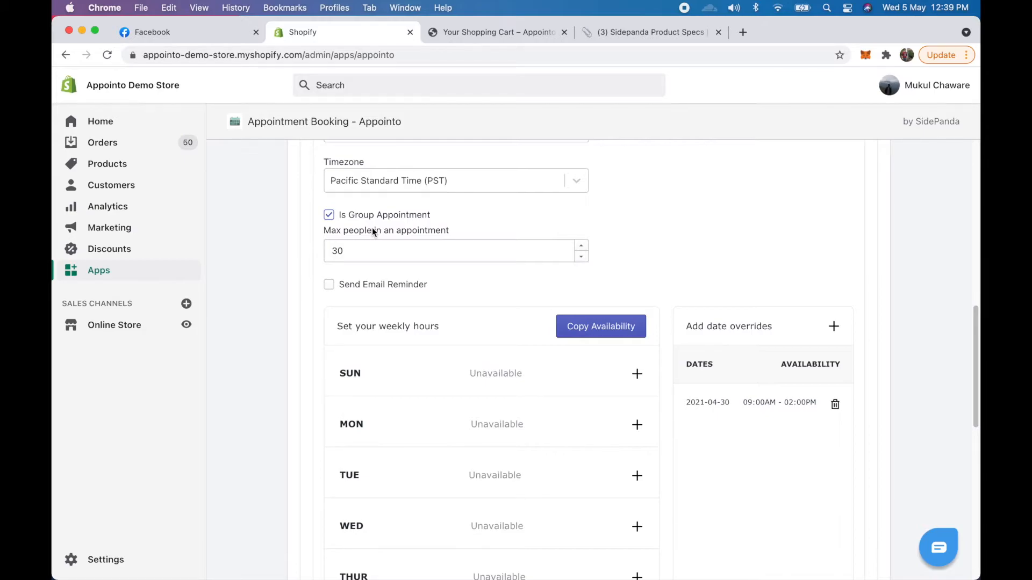
{"action": "left_click", "coordinate": [328, 284]}
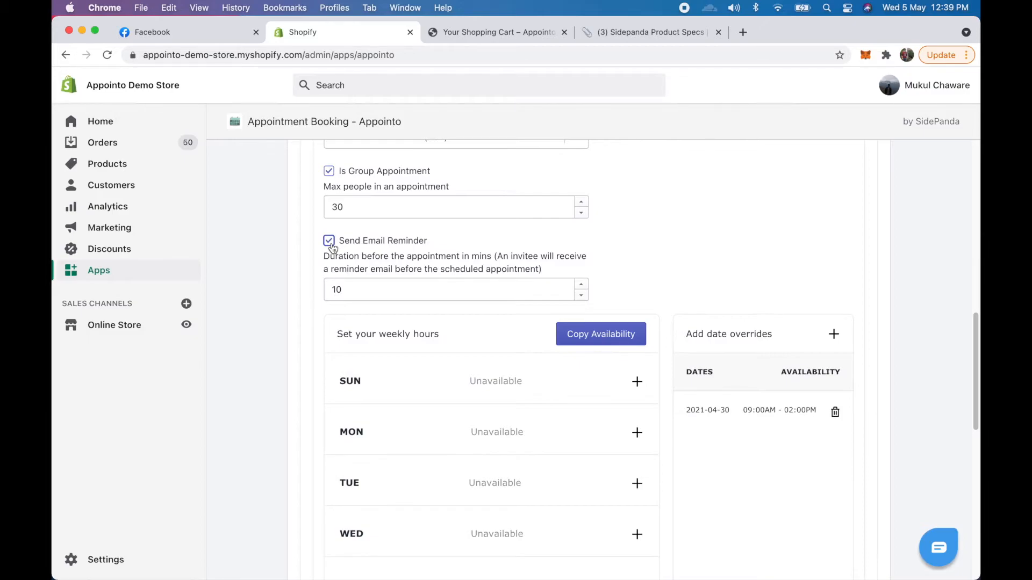
Enable email reminders 10 minutes before, and add Sunday hours 9:00 AM–5:00 PM
{"action": "left_click", "coordinate": [456, 289]}
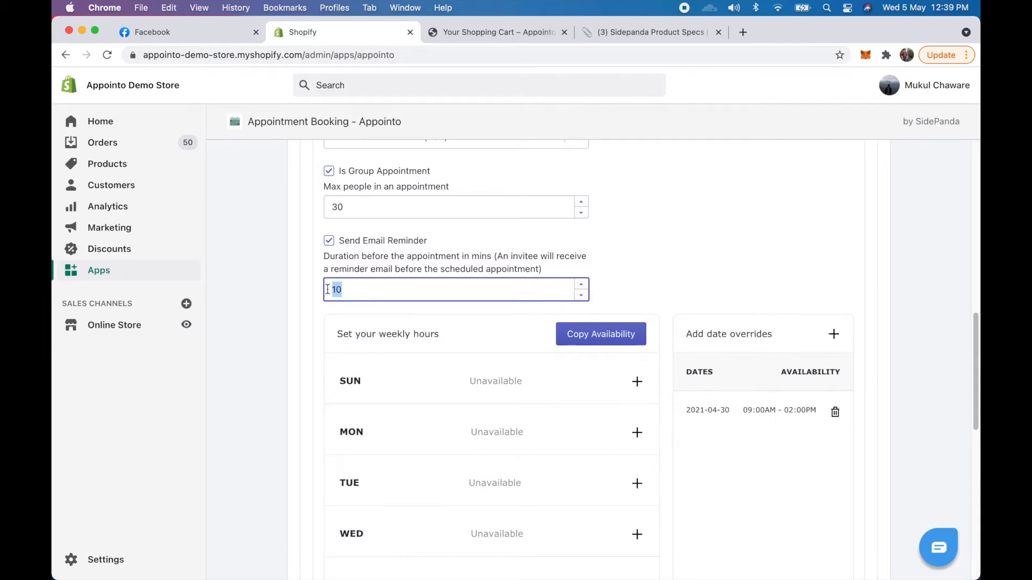
{"action": "scroll", "scroll_direction": "down", "scroll_amount": 3}
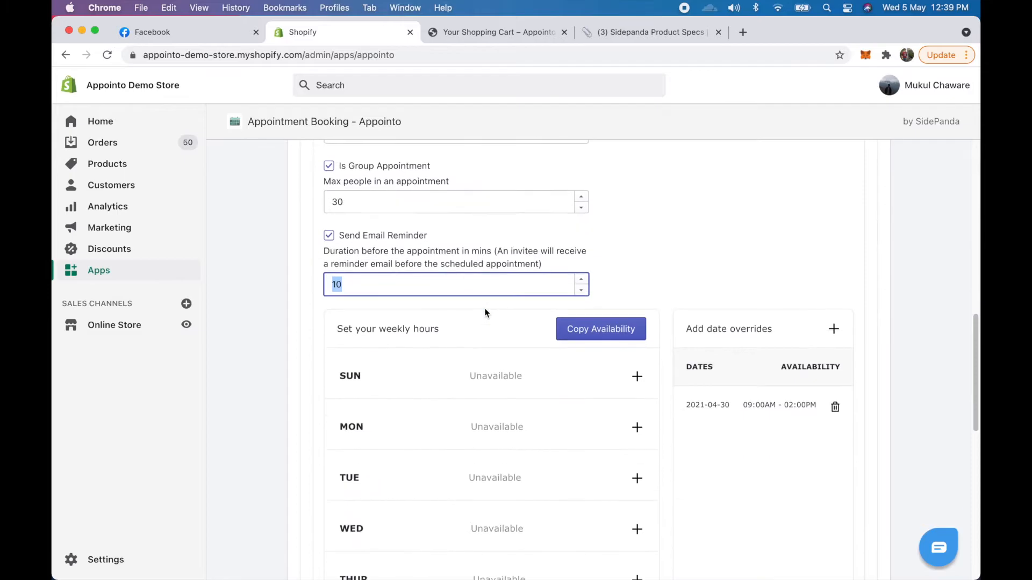
{"action": "scroll", "scroll_direction": "down", "scroll_amount": 3}
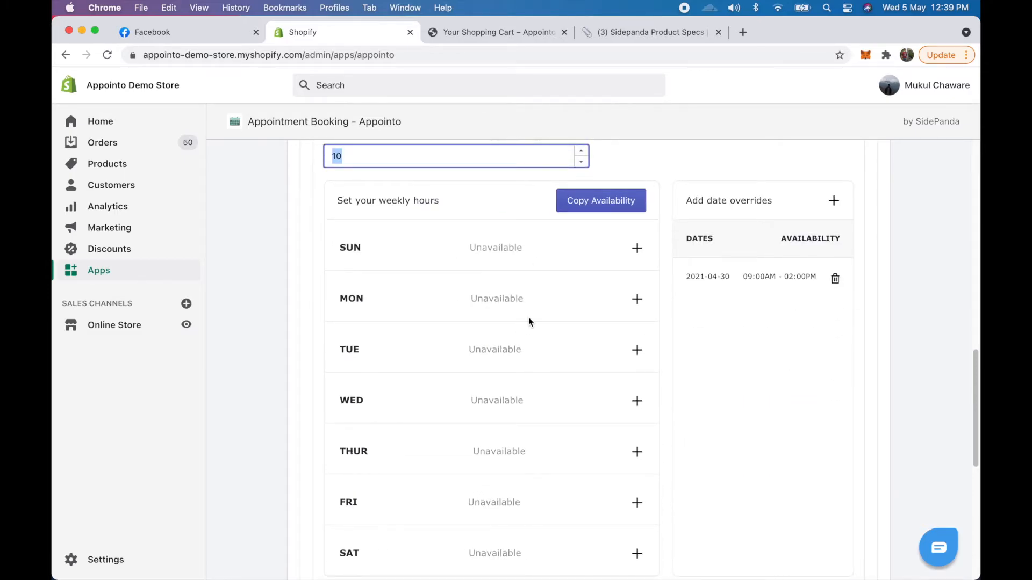
{"action": "left_click", "coordinate": [637, 247]}
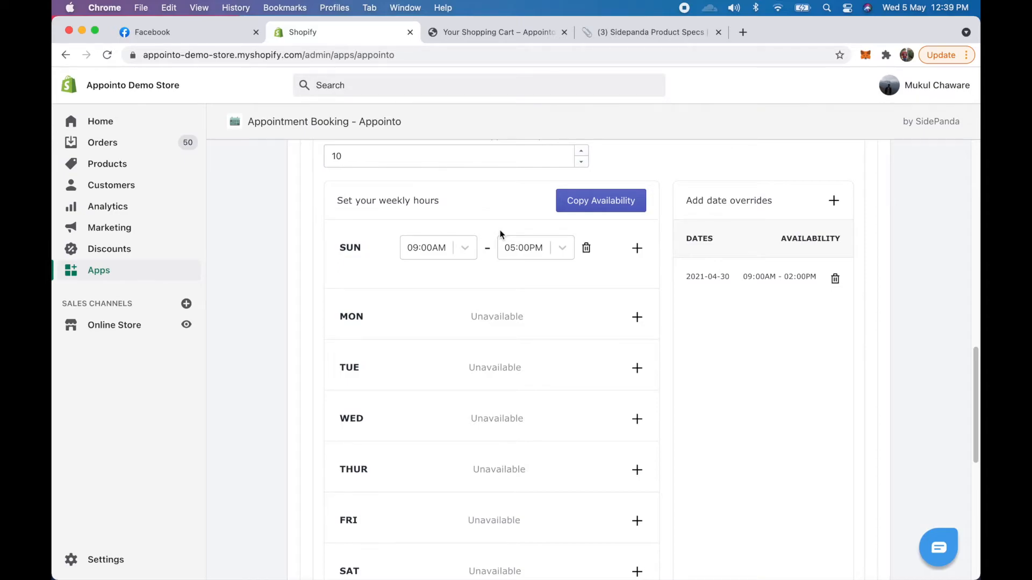
{"action": "left_click", "coordinate": [636, 317]}
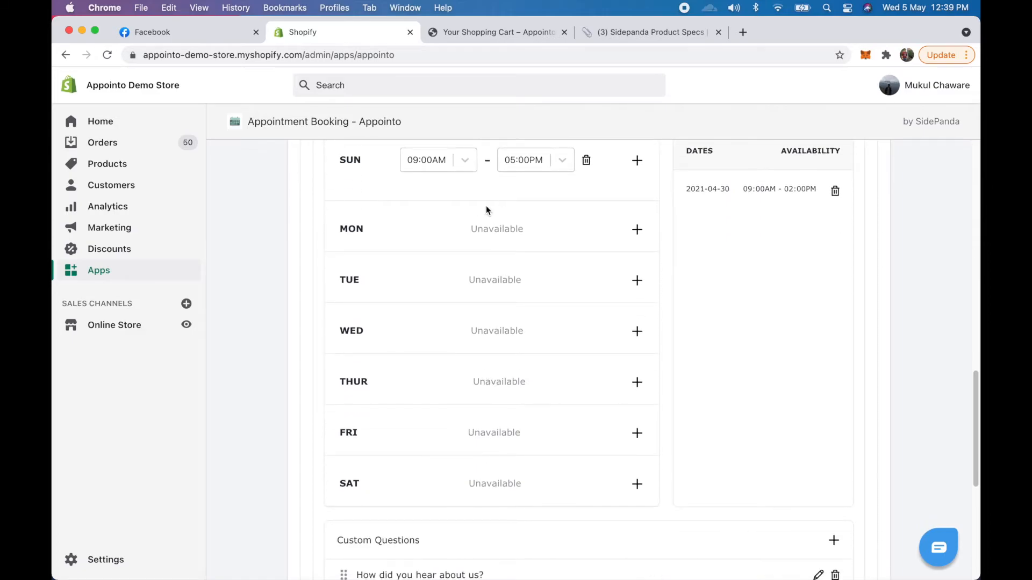
{"action": "mouse_move", "coordinate": [428, 480]}
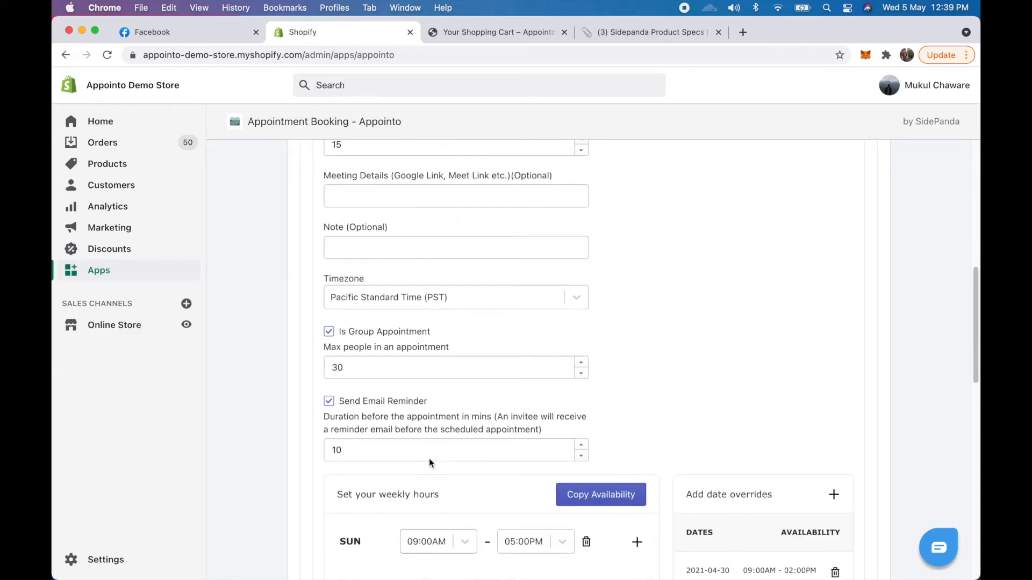
Choose Indian Standard Time (IST) as the timezone and Save & Close the settings
{"action": "scroll", "scroll_direction": "up", "scroll_amount": 3}
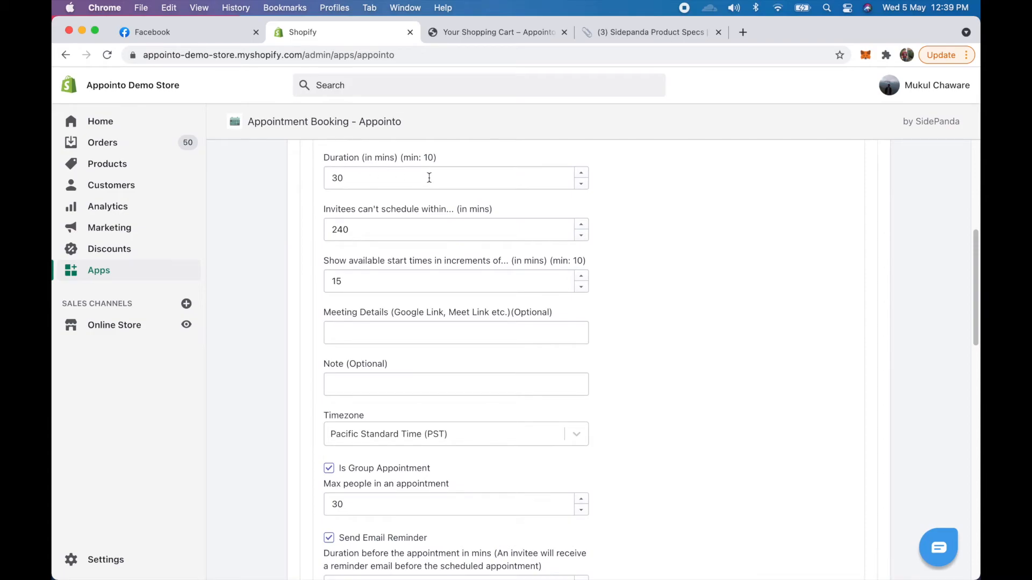
{"action": "scroll", "scroll_direction": "down", "scroll_amount": 3}
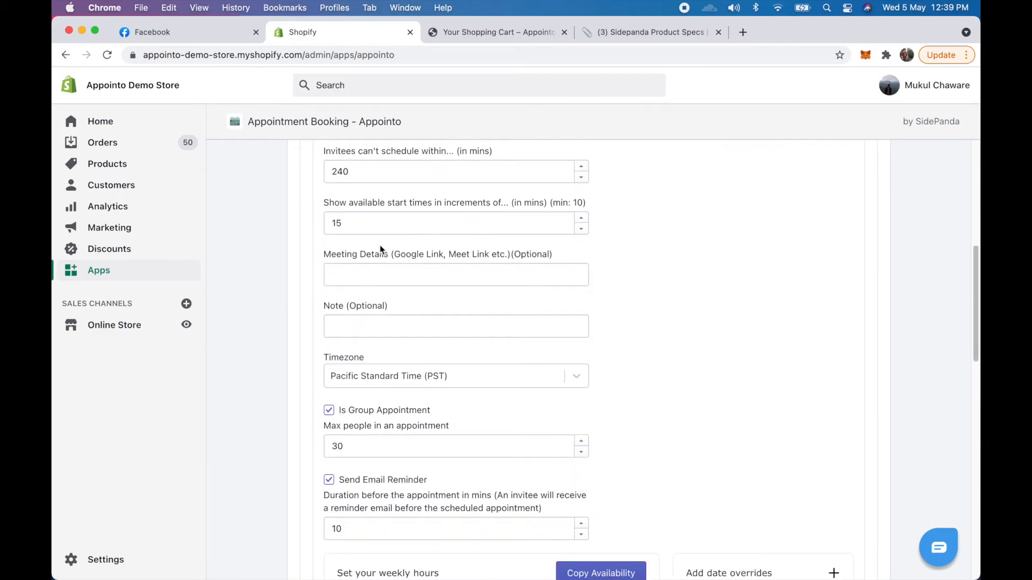
{"action": "scroll", "scroll_direction": "down", "scroll_amount": 3}
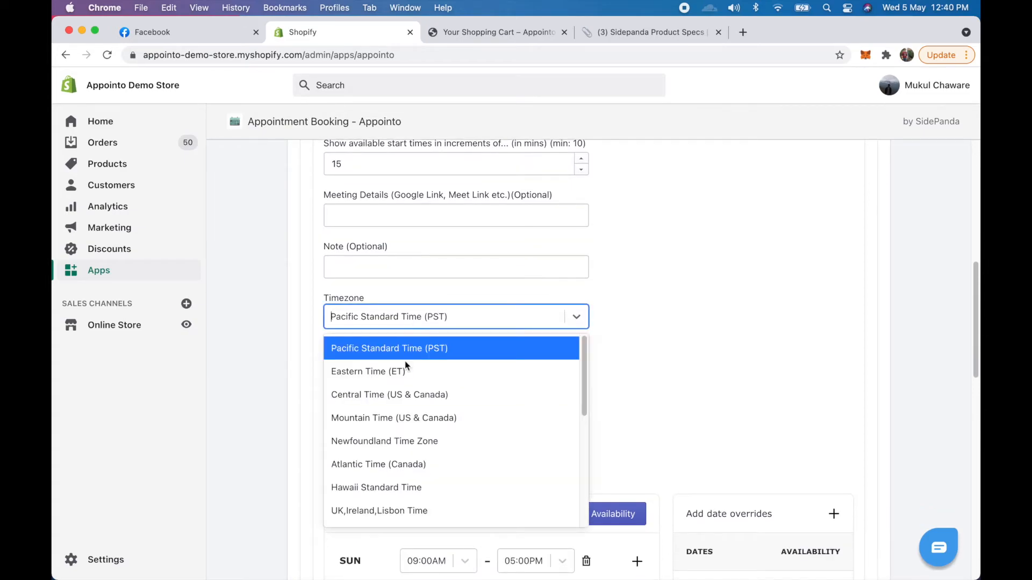
{"action": "type", "text": "ian"}
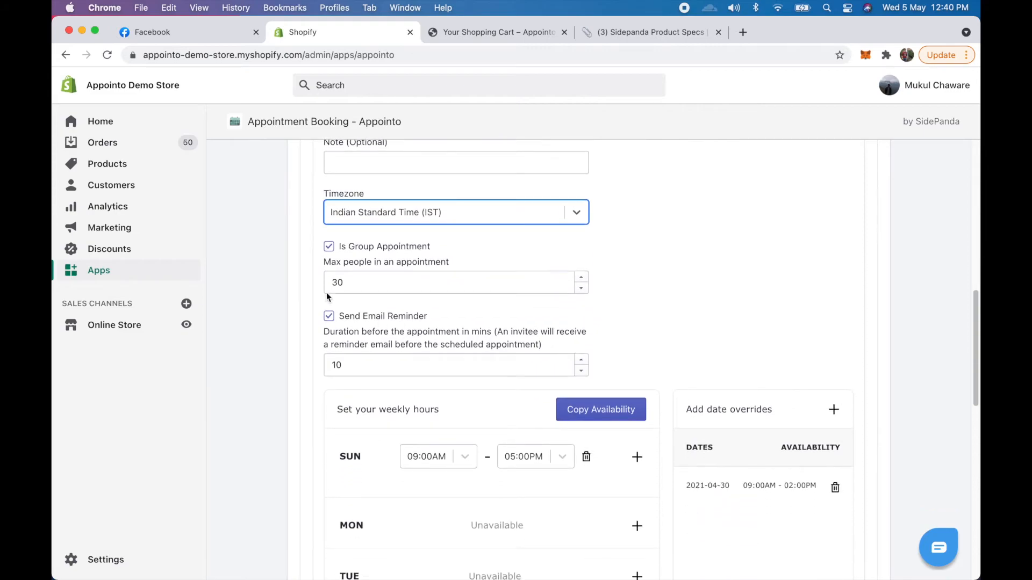
{"action": "mouse_move", "coordinate": [460, 322]}
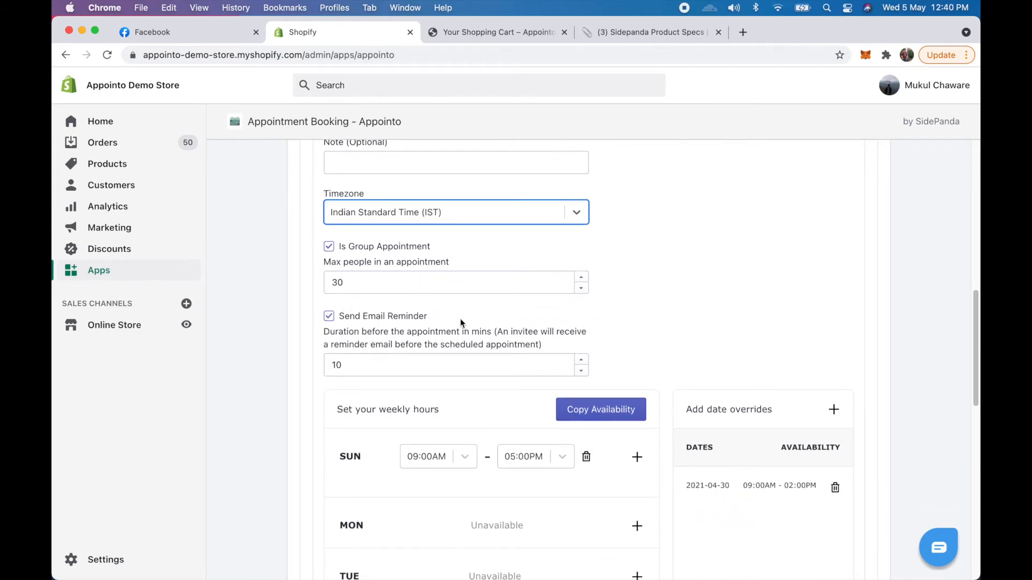
{"action": "mouse_move", "coordinate": [581, 316]}
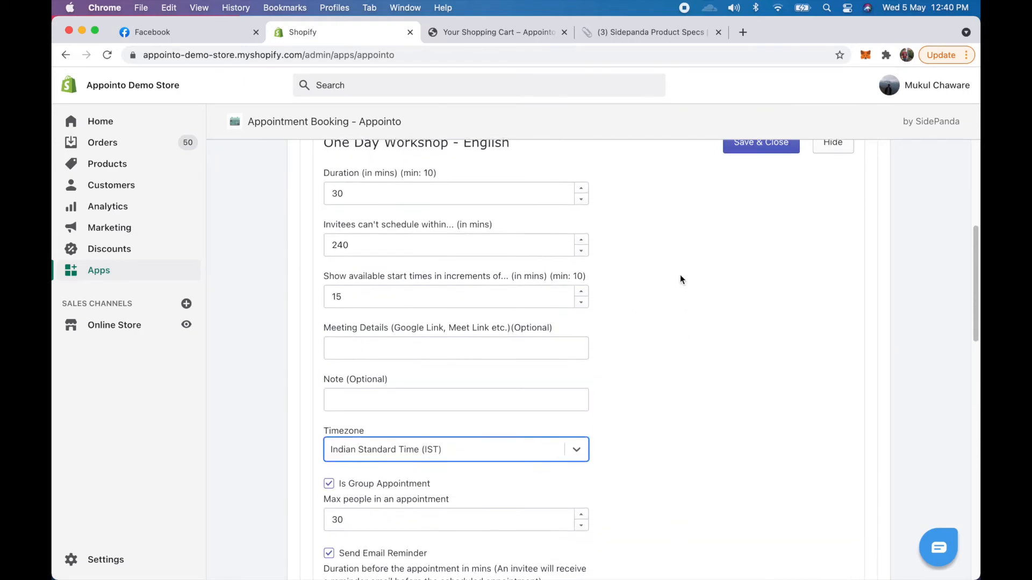
{"action": "left_click", "coordinate": [761, 142]}
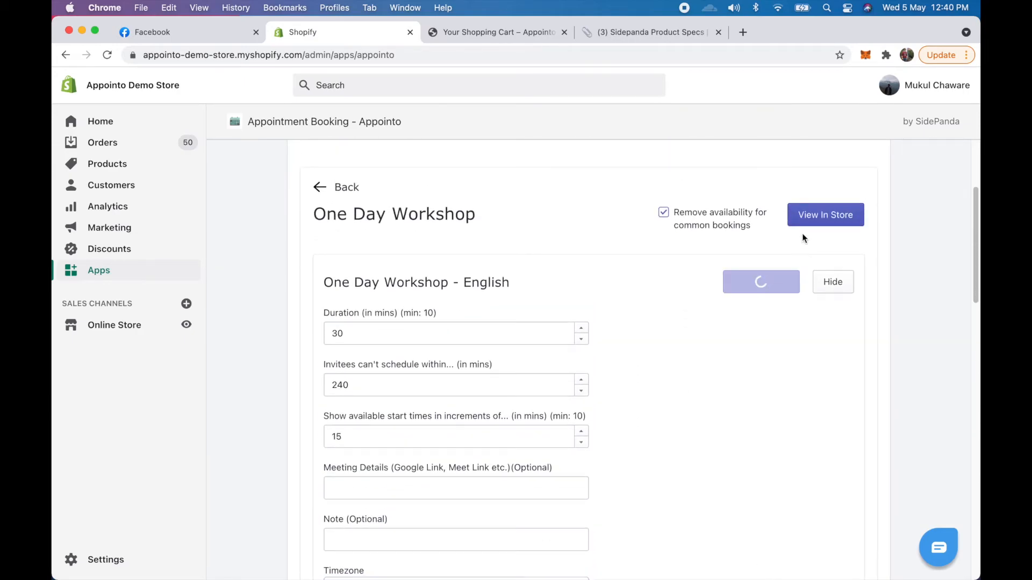
View the workshop in the store and pick Sunday, May 9 to see time slots
{"action": "left_click", "coordinate": [824, 215]}
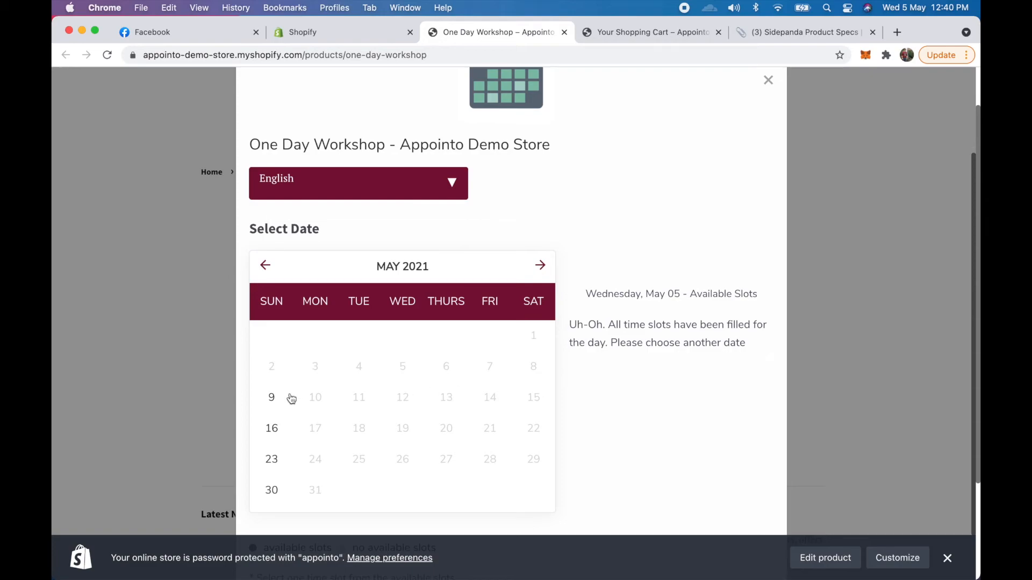
{"action": "left_click", "coordinate": [271, 396]}
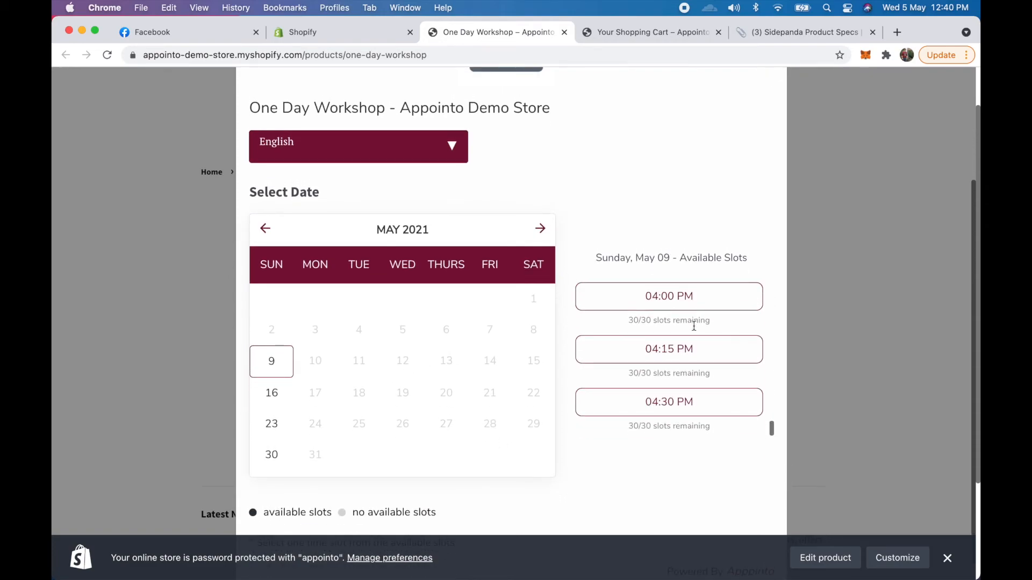
{"action": "scroll", "scroll_direction": "down", "scroll_amount": 3}
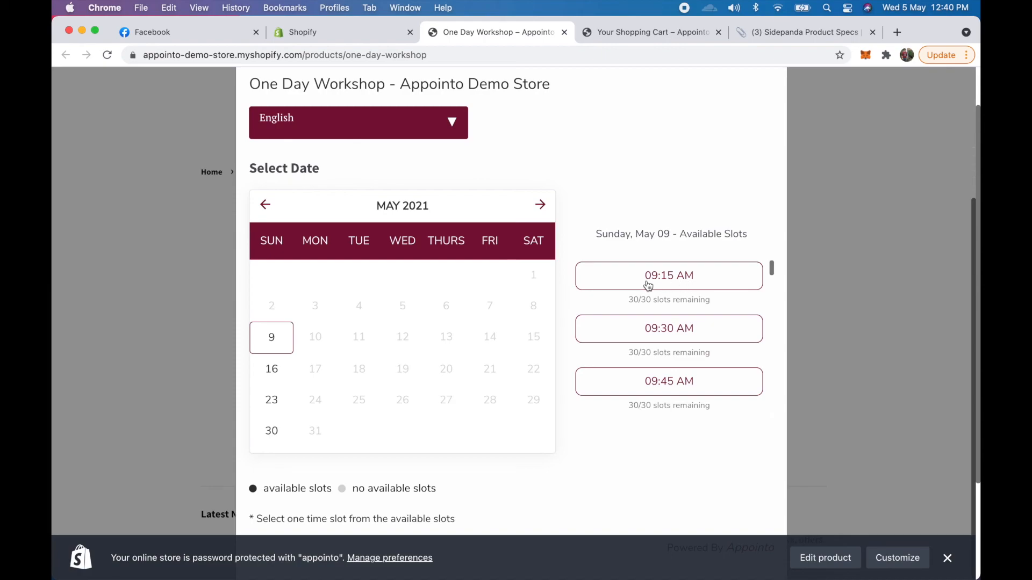
{"action": "mouse_move", "coordinate": [673, 304]}
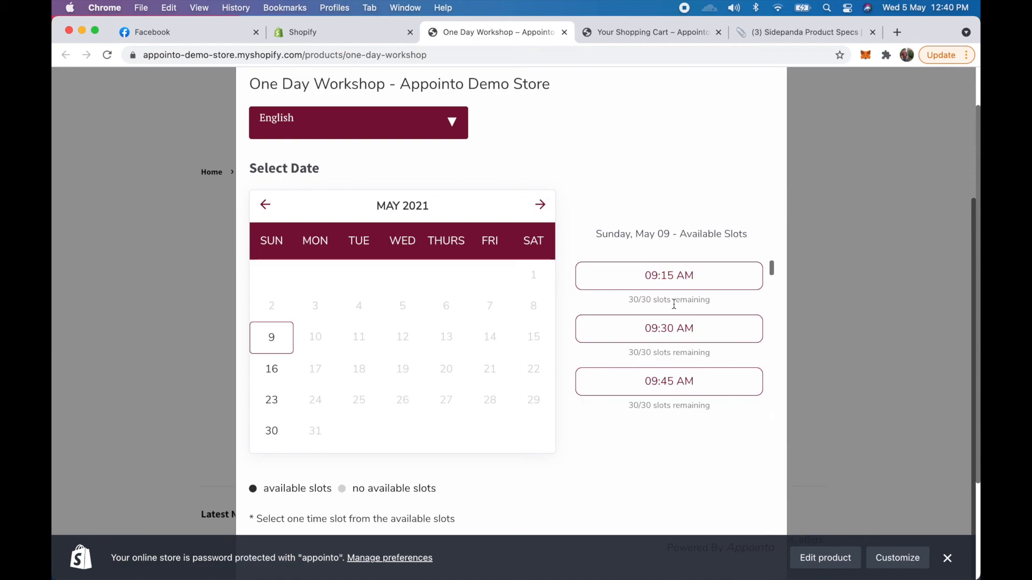
{"action": "mouse_move", "coordinate": [673, 212]}
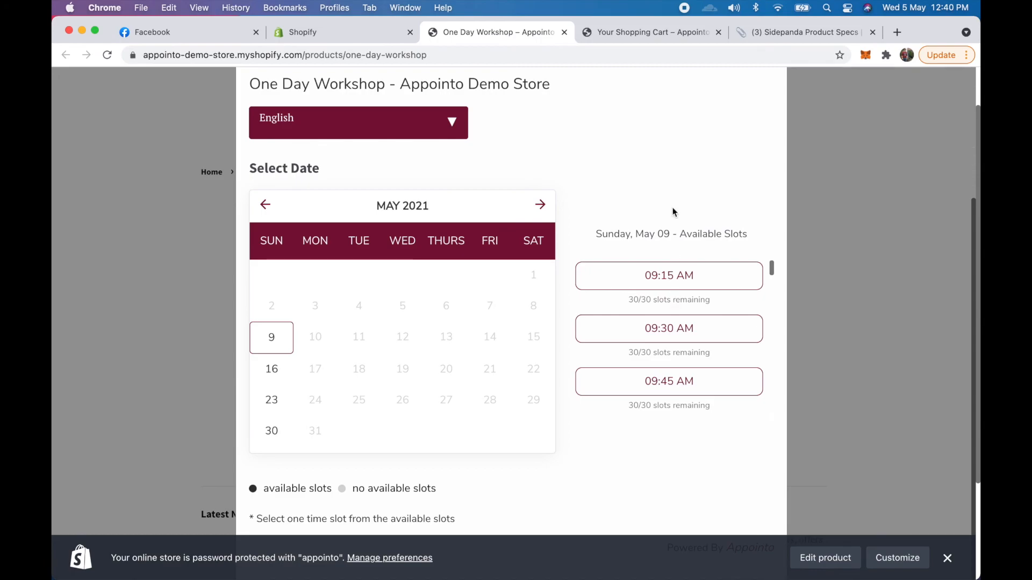